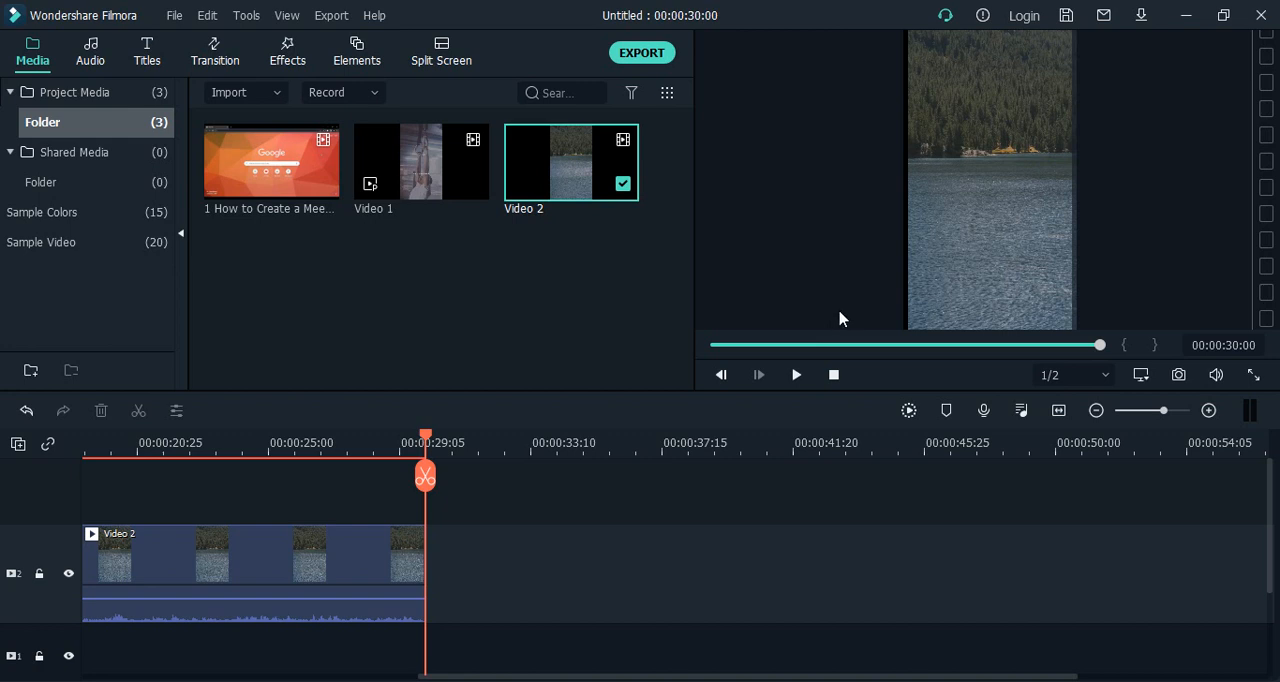
mouse_move(532, 341)
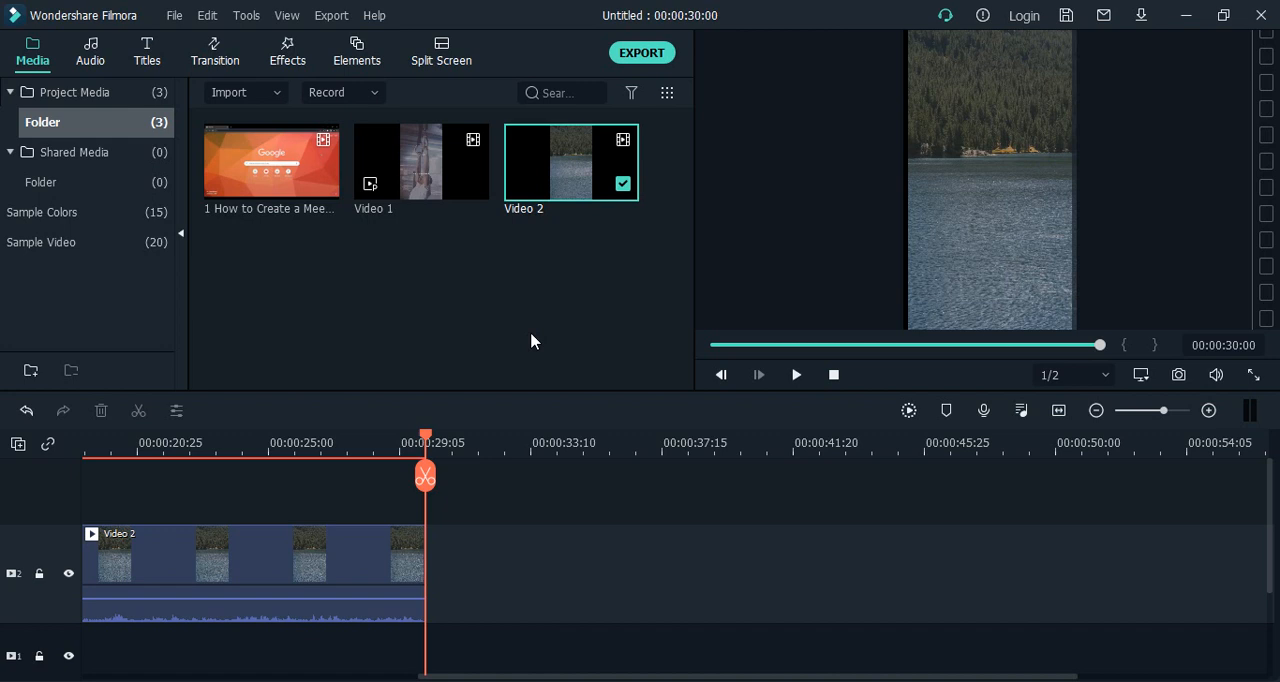
mouse_move(1030, 333)
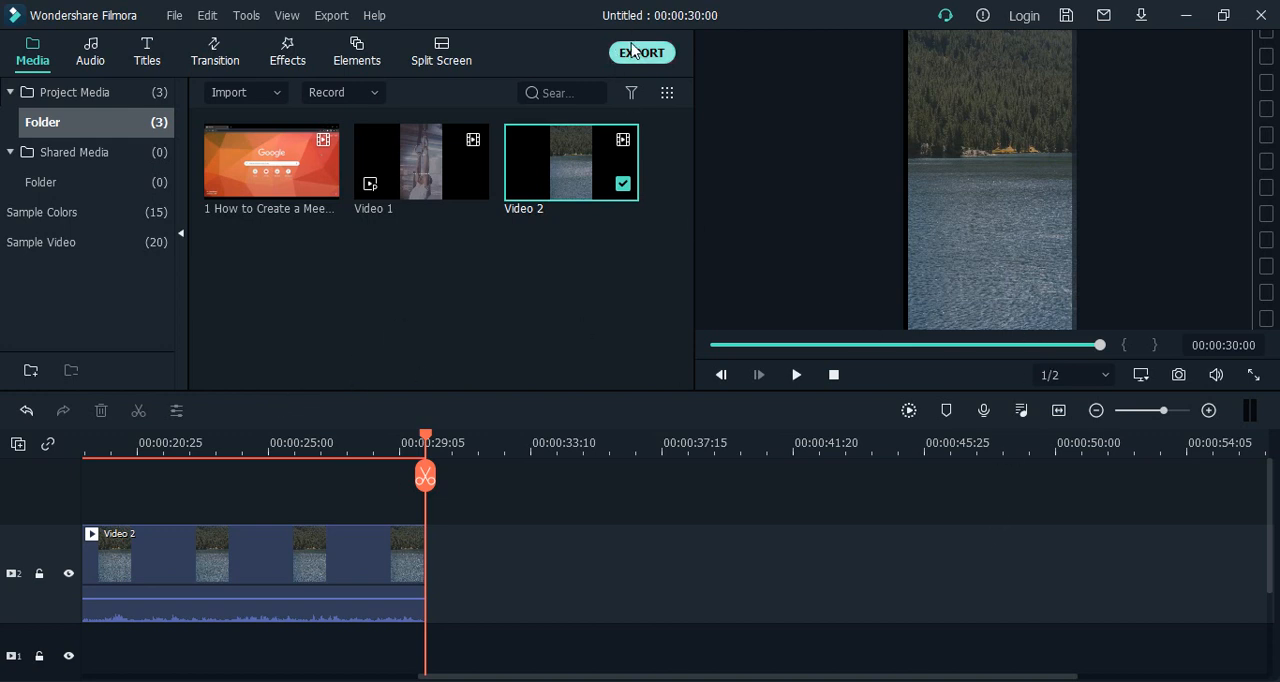
mouse_move(865, 121)
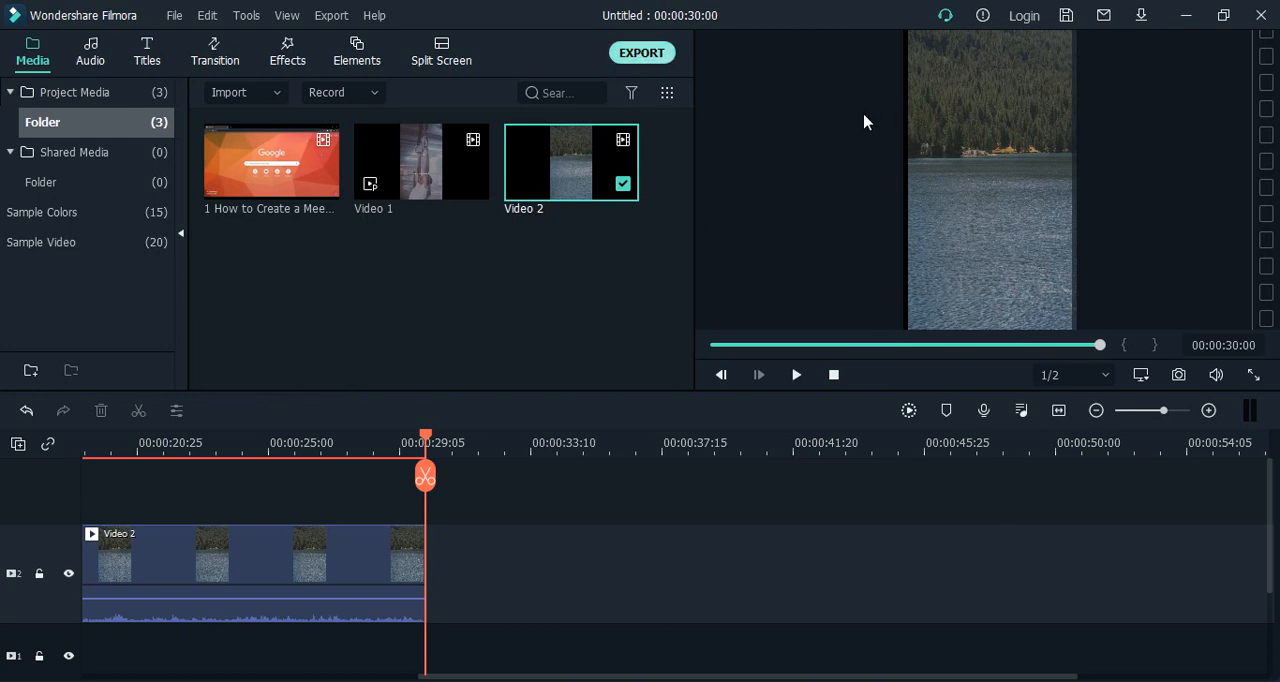
mouse_move(840, 157)
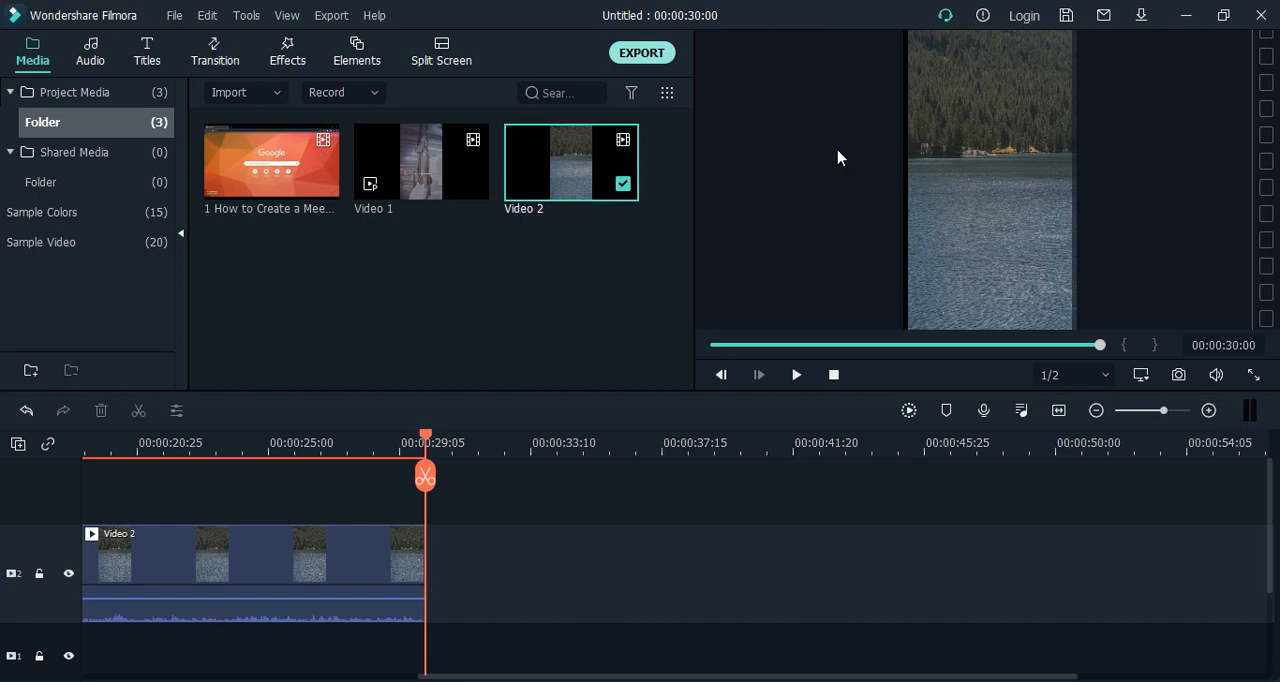
mouse_move(595, 627)
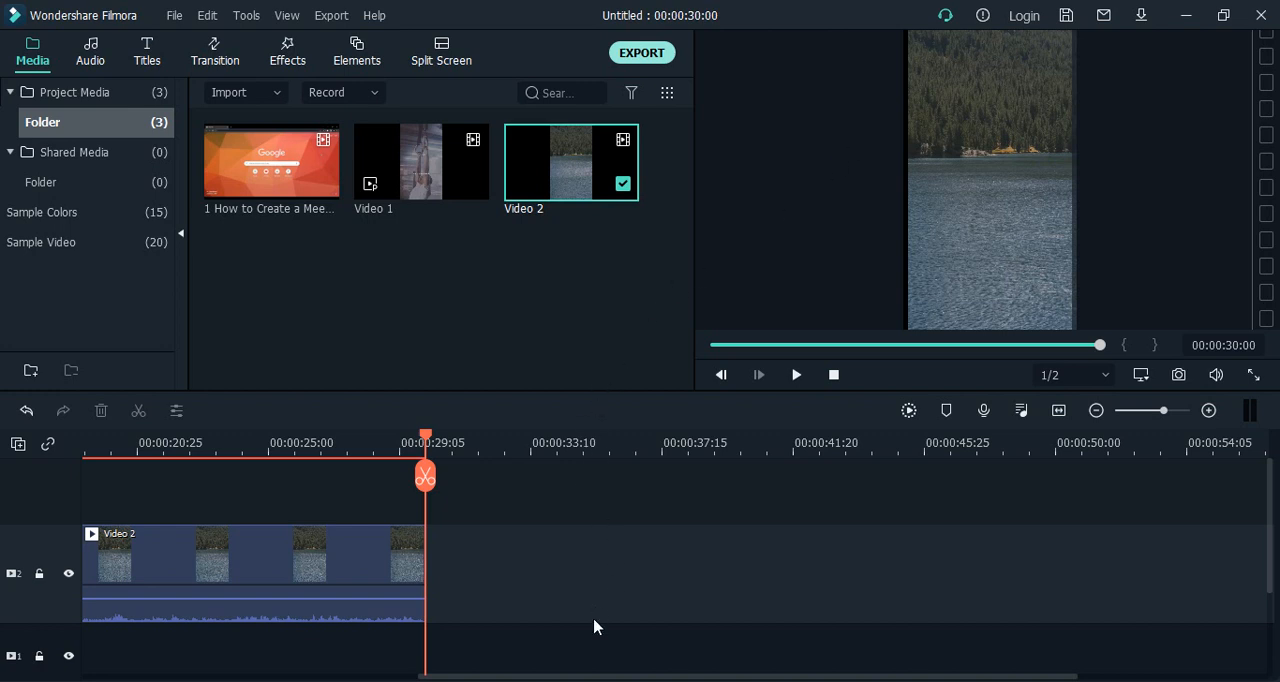
- Open the Export dialog and switch to the Device tab
click(641, 52)
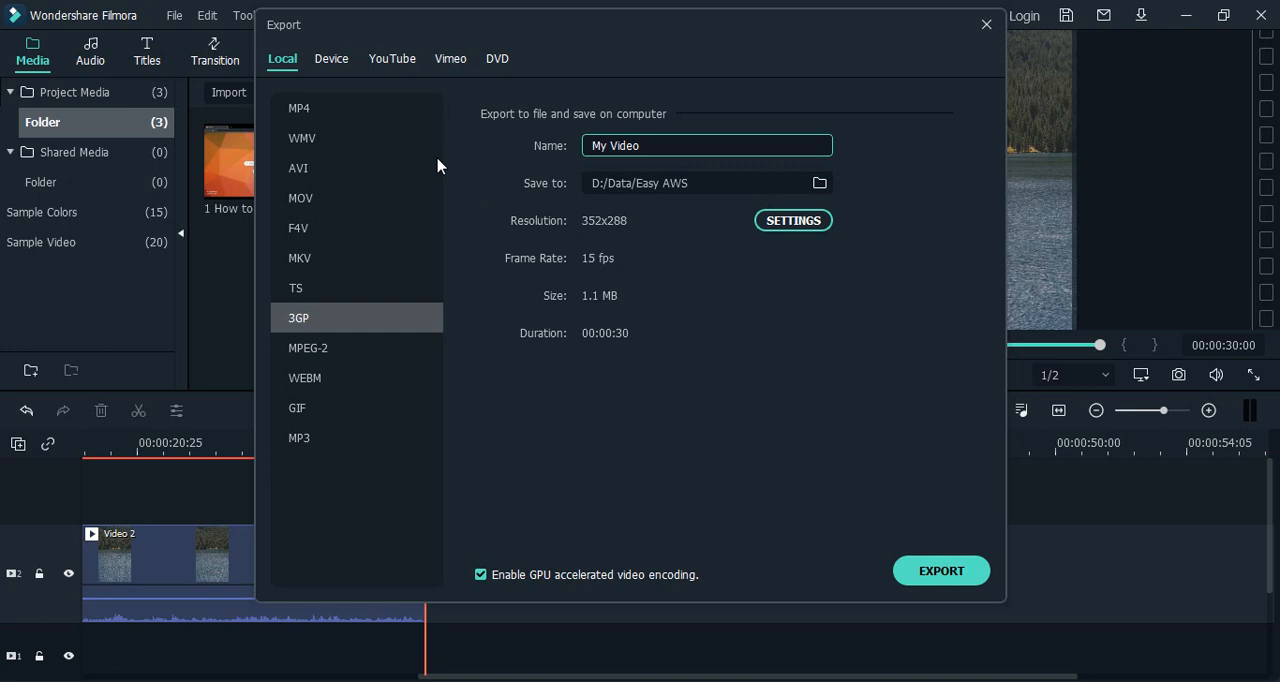
click(331, 58)
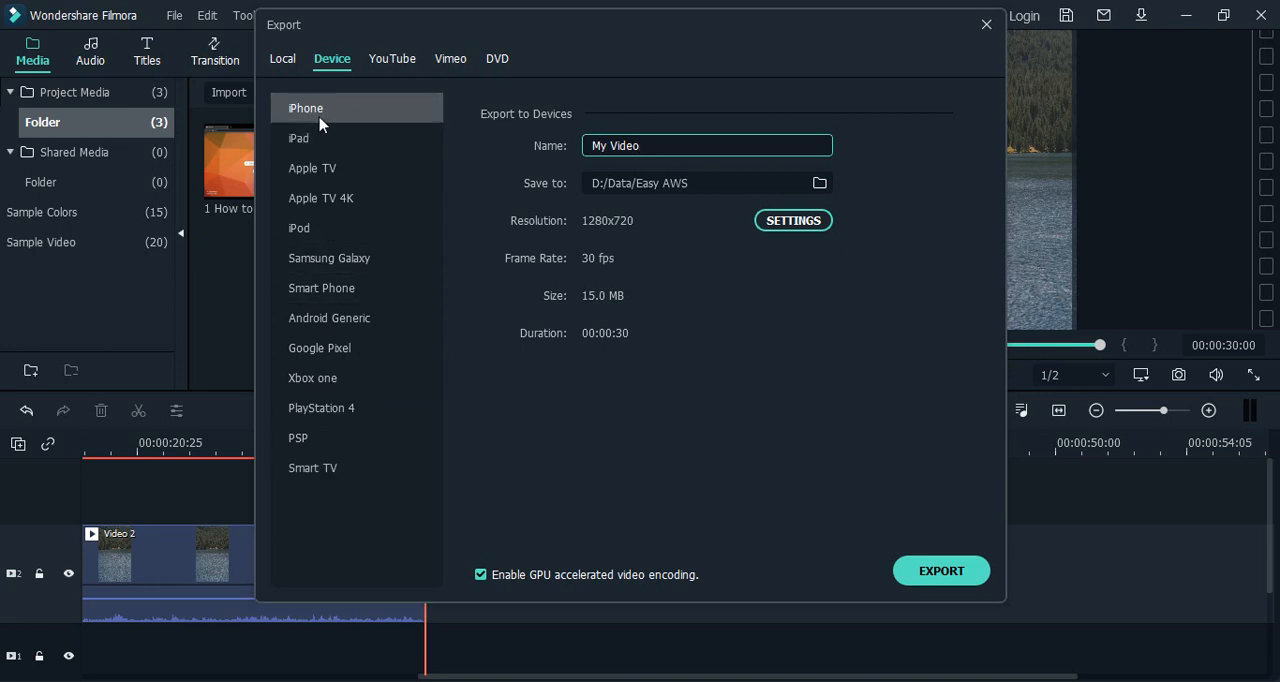
- Preview the iPad, Apple TV 4K, iPod, Smart Phone and PlayStation 4 presets
click(298, 138)
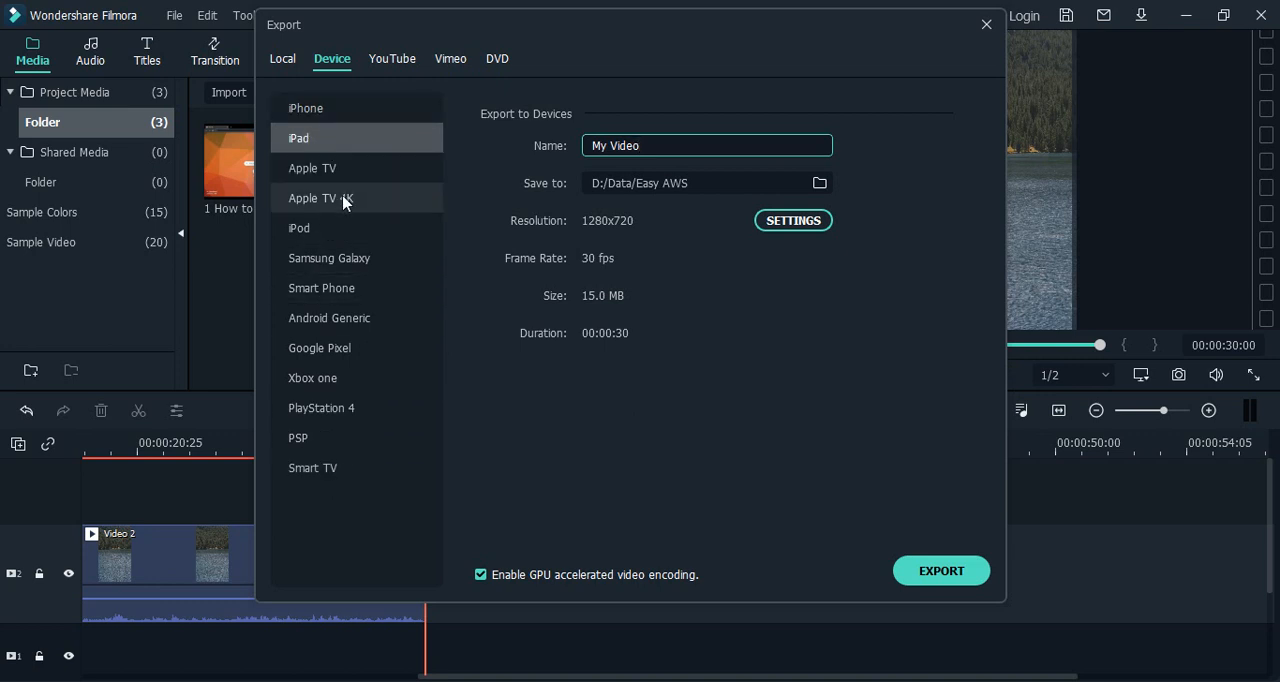
click(320, 197)
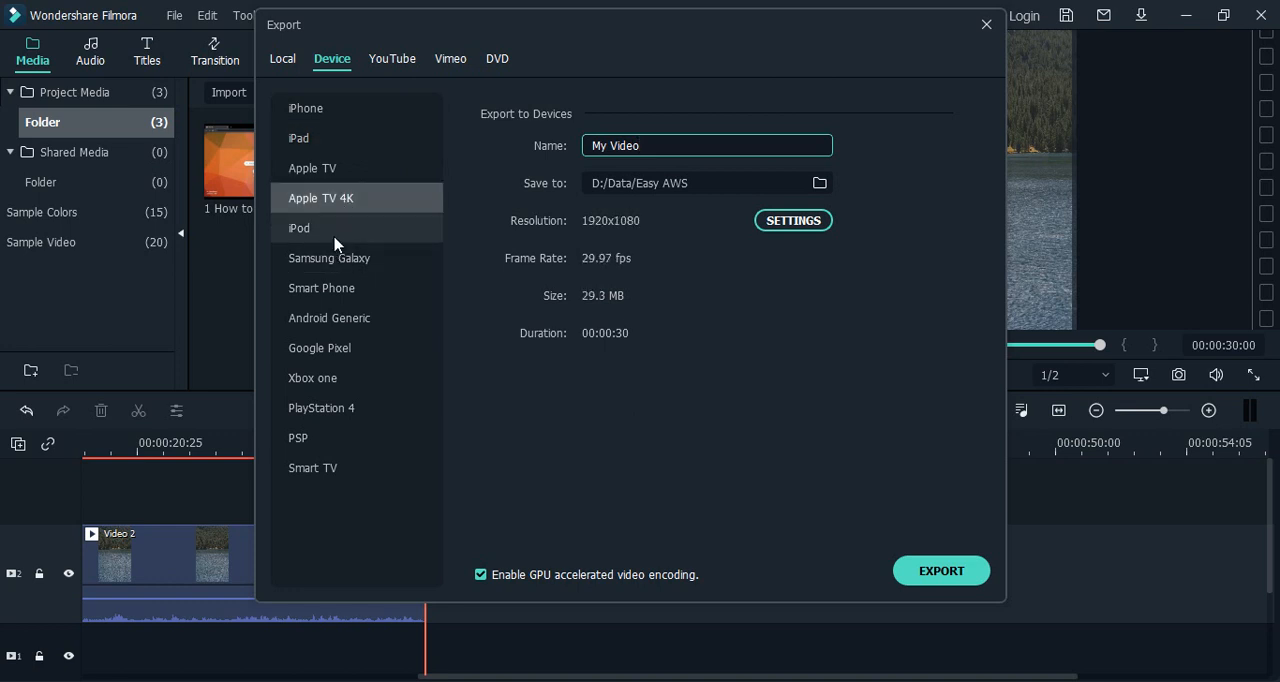
click(299, 228)
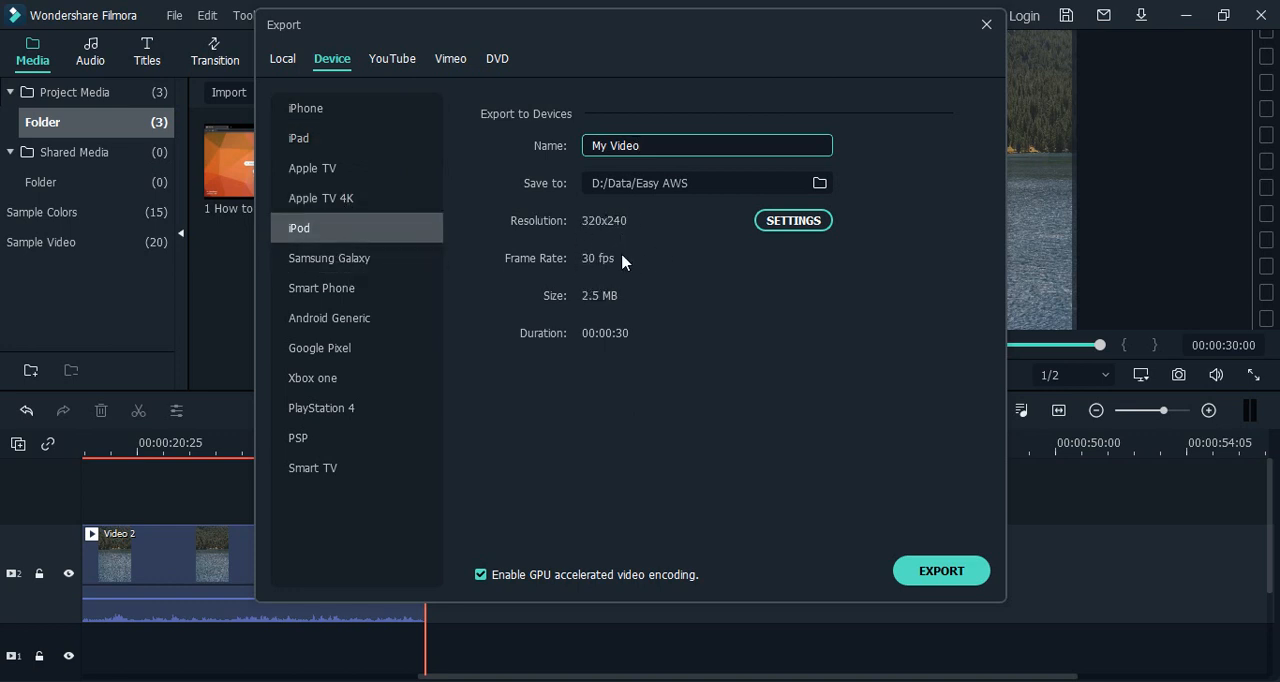
click(329, 258)
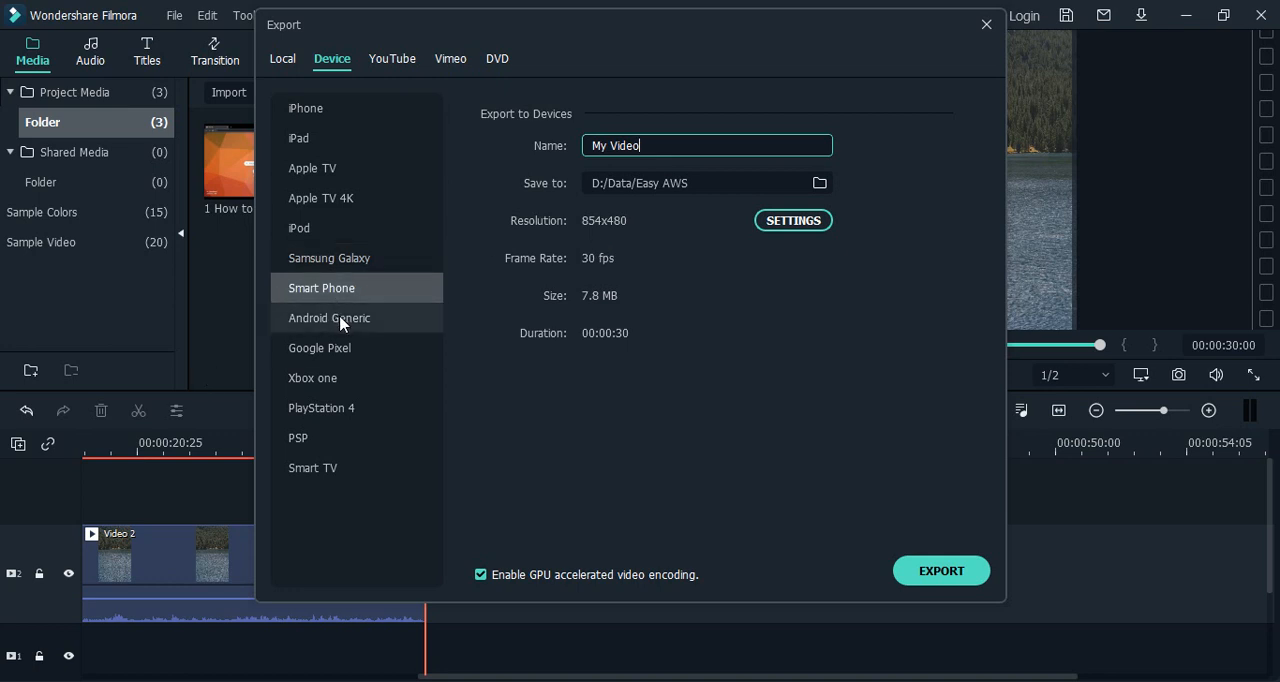
click(321, 408)
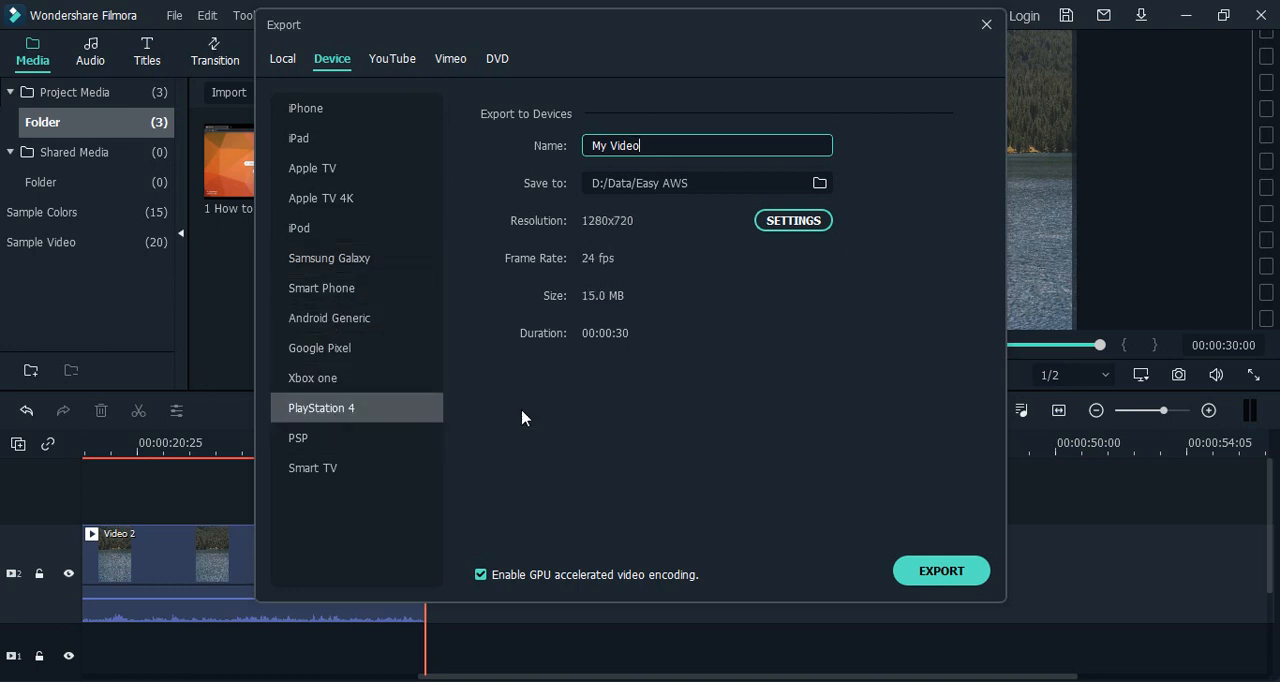
- Preview Smart TV, iPhone and Apple TV, then select Samsung Galaxy (854x480, 30 fps)
click(313, 467)
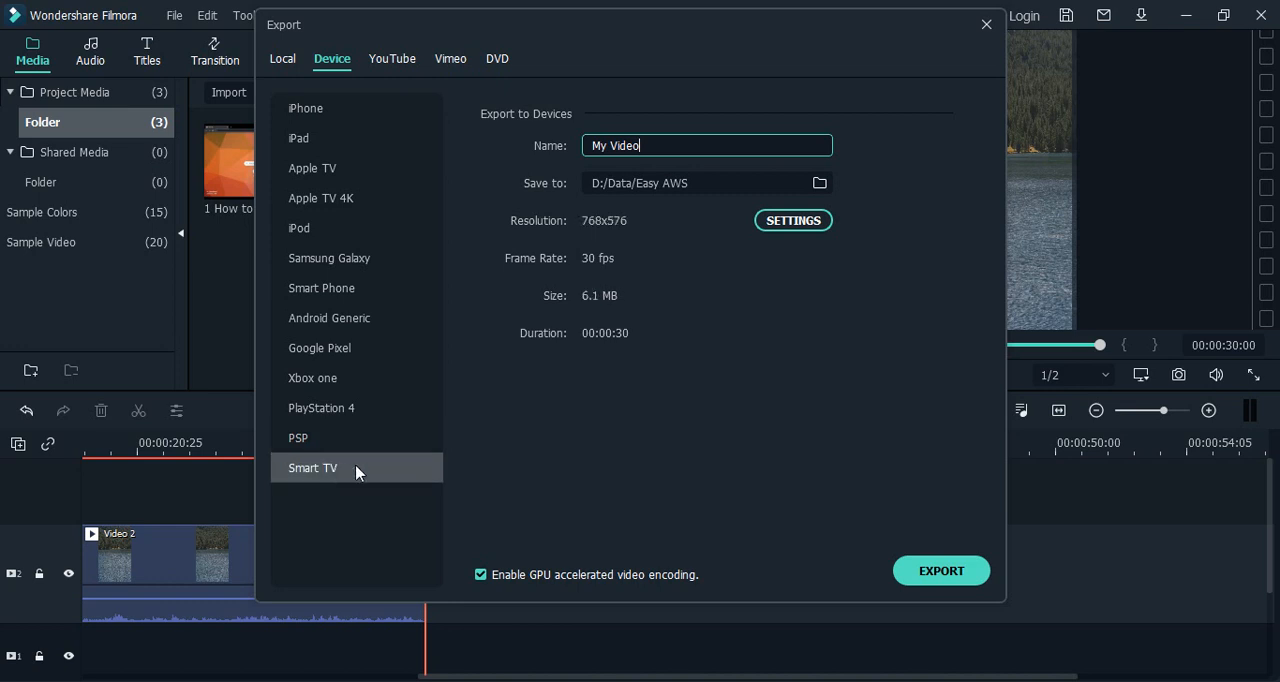
click(306, 107)
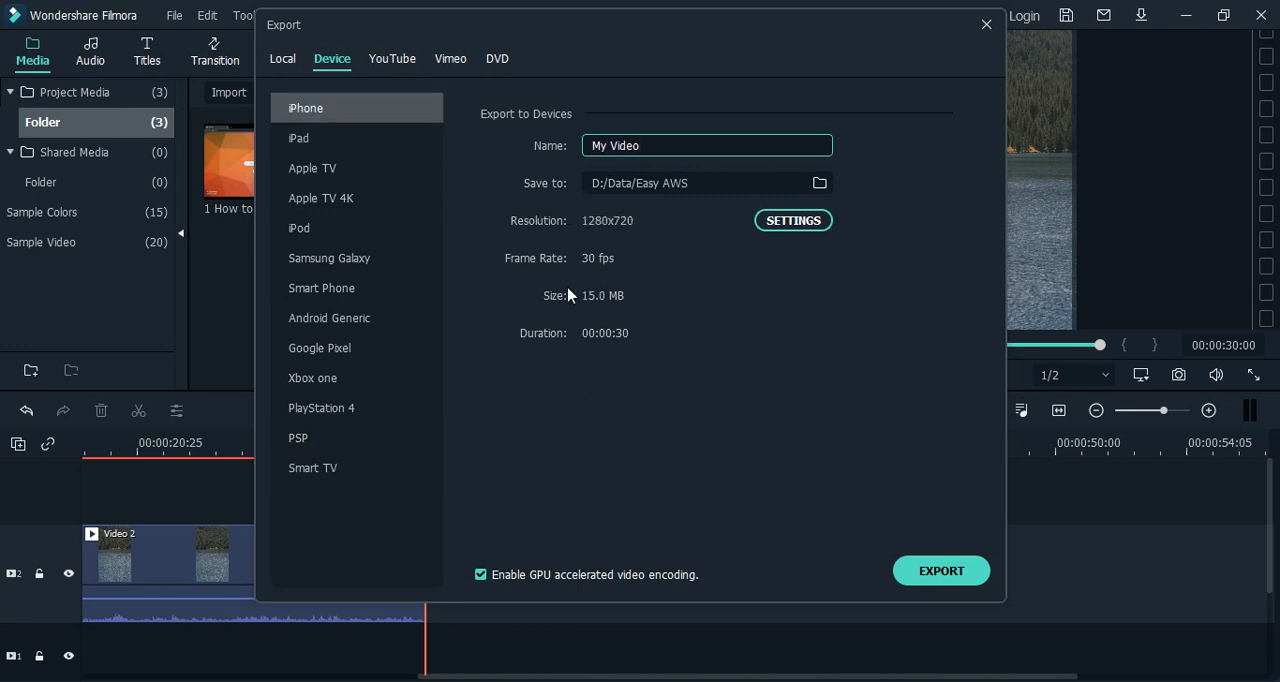
click(313, 168)
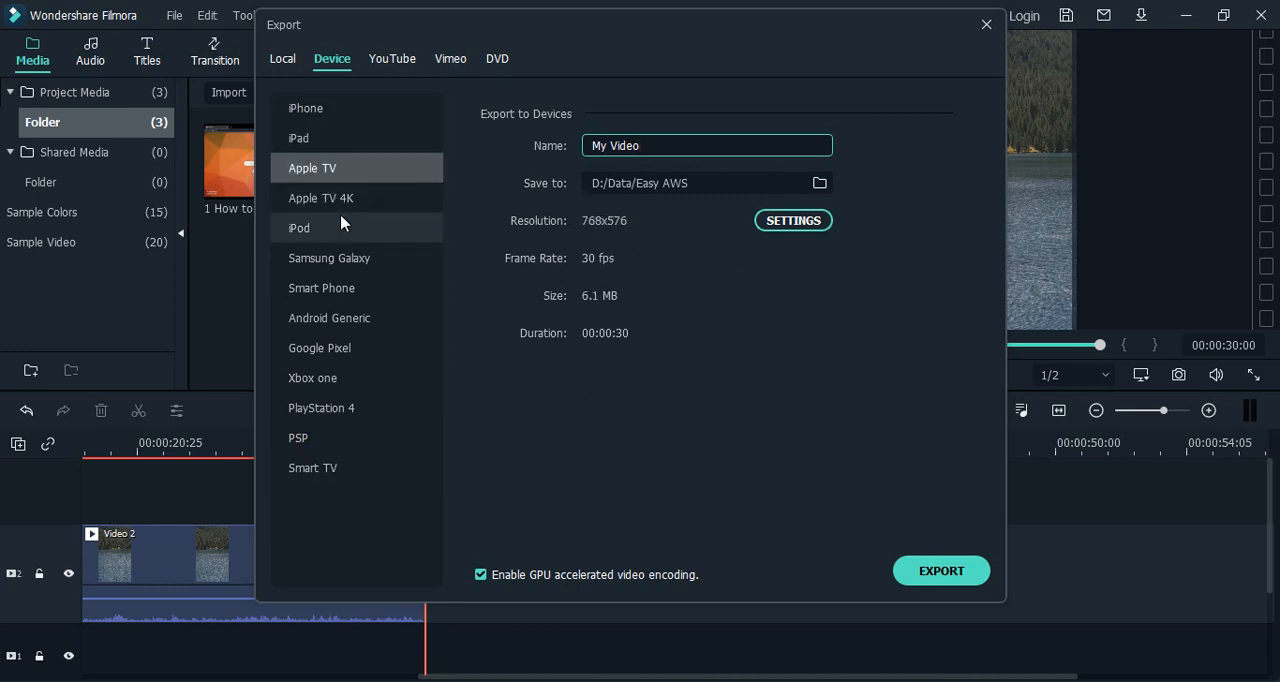
click(329, 258)
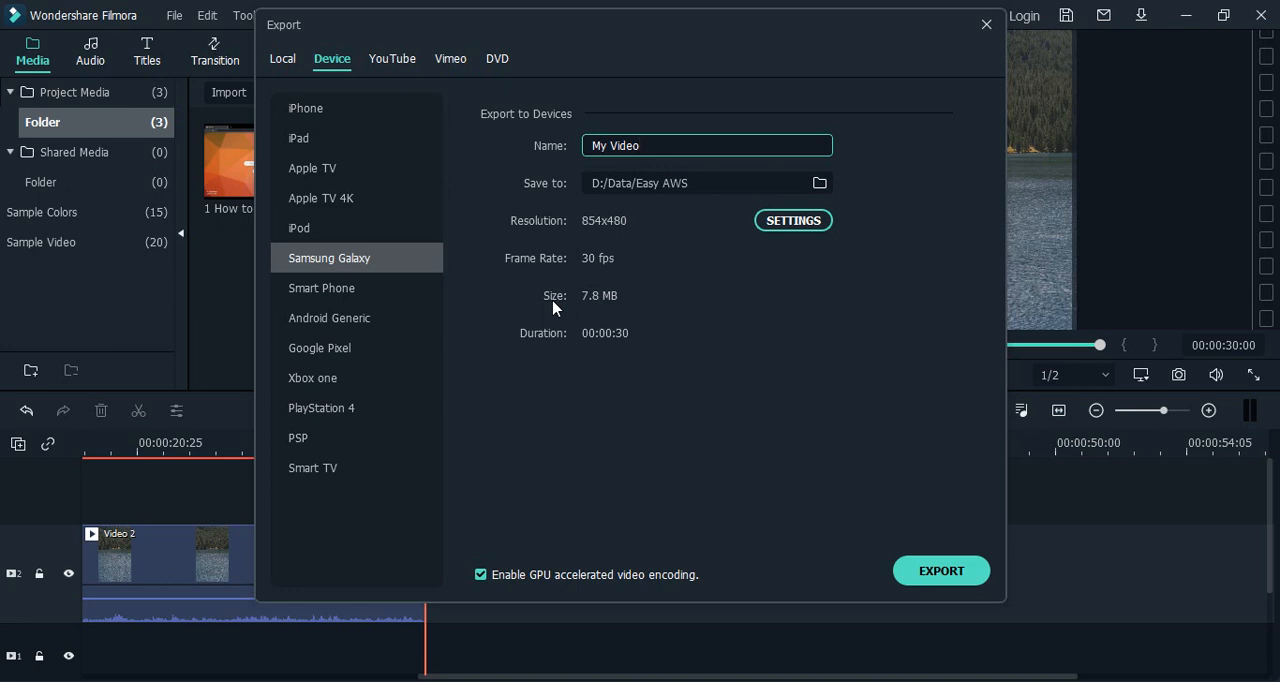
mouse_move(595, 525)
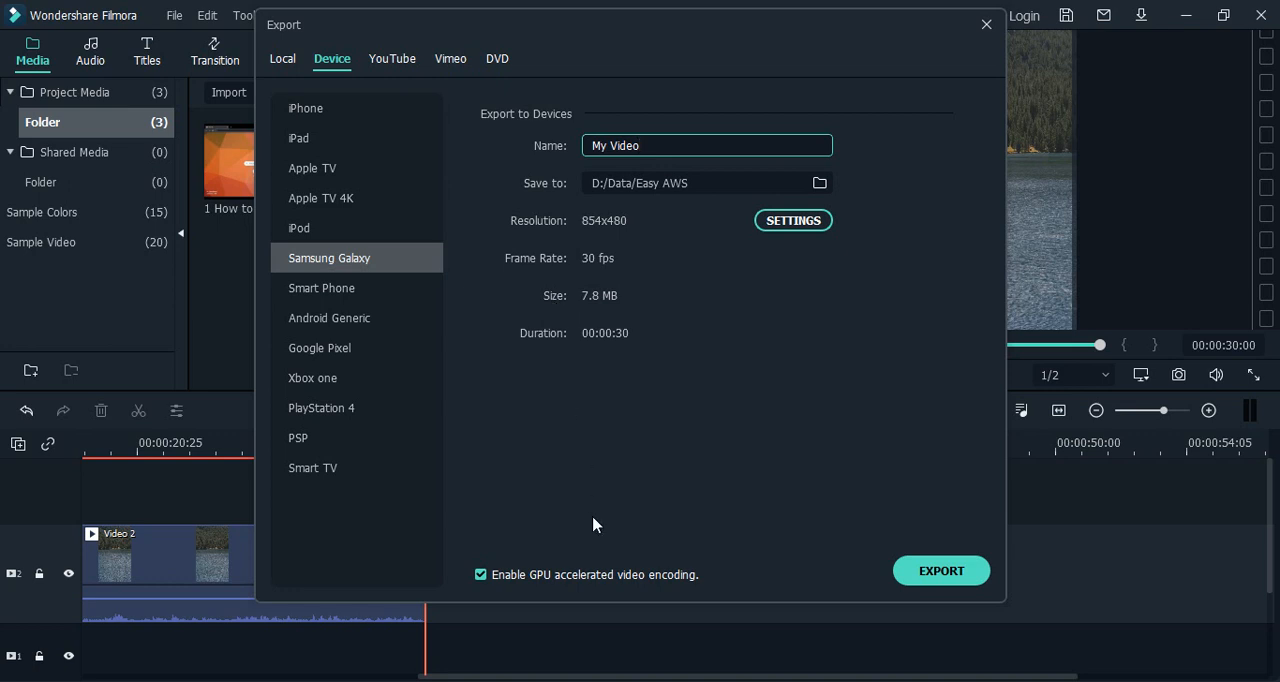